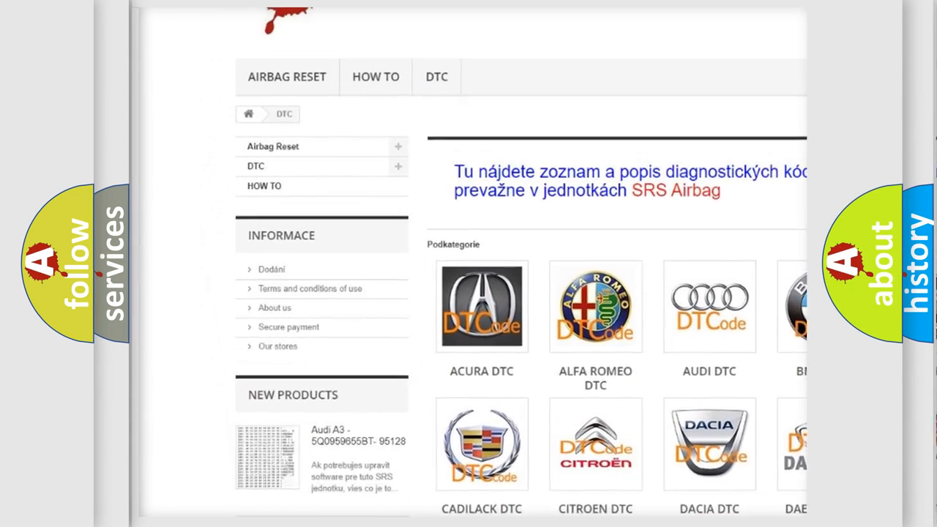
scroll(down, 3)
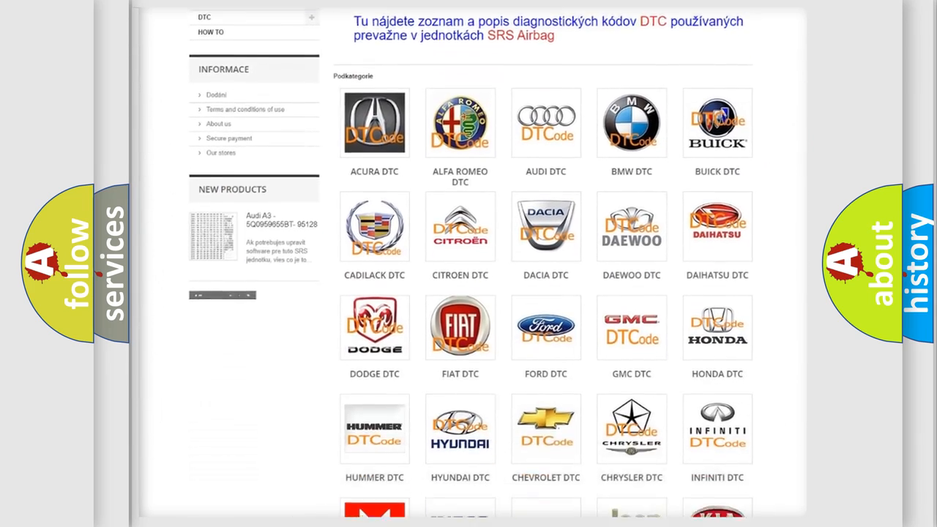
scroll(down, 3)
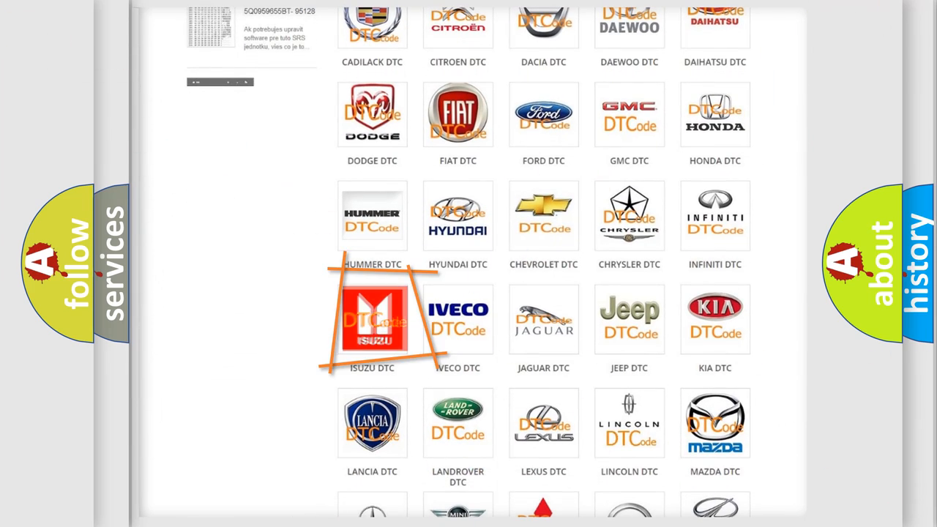